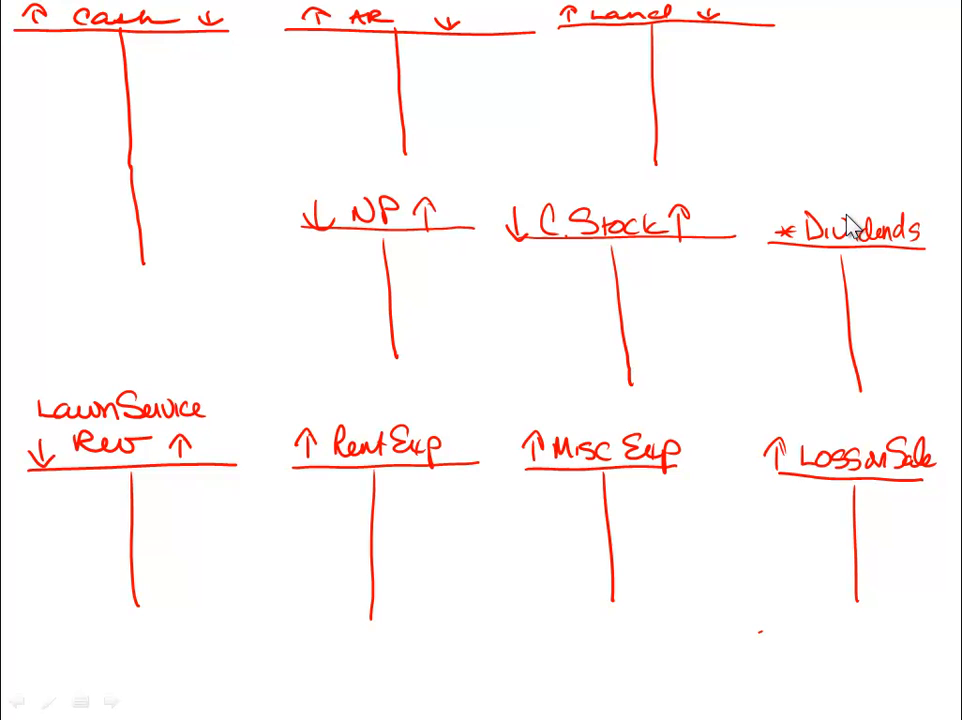
mouse_move(28, 58)
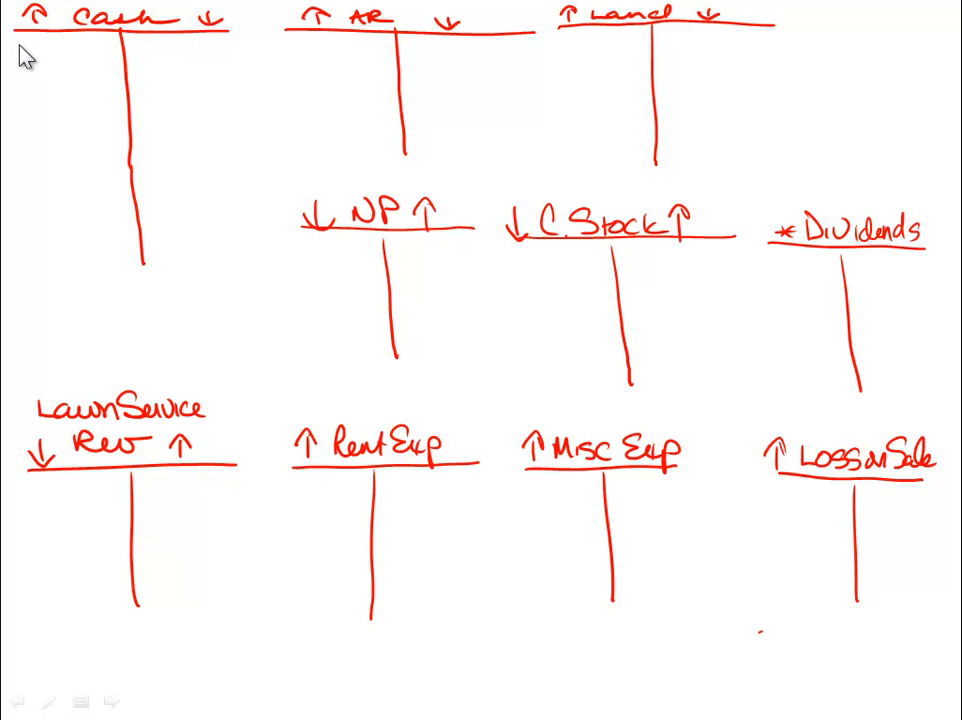
mouse_move(30, 64)
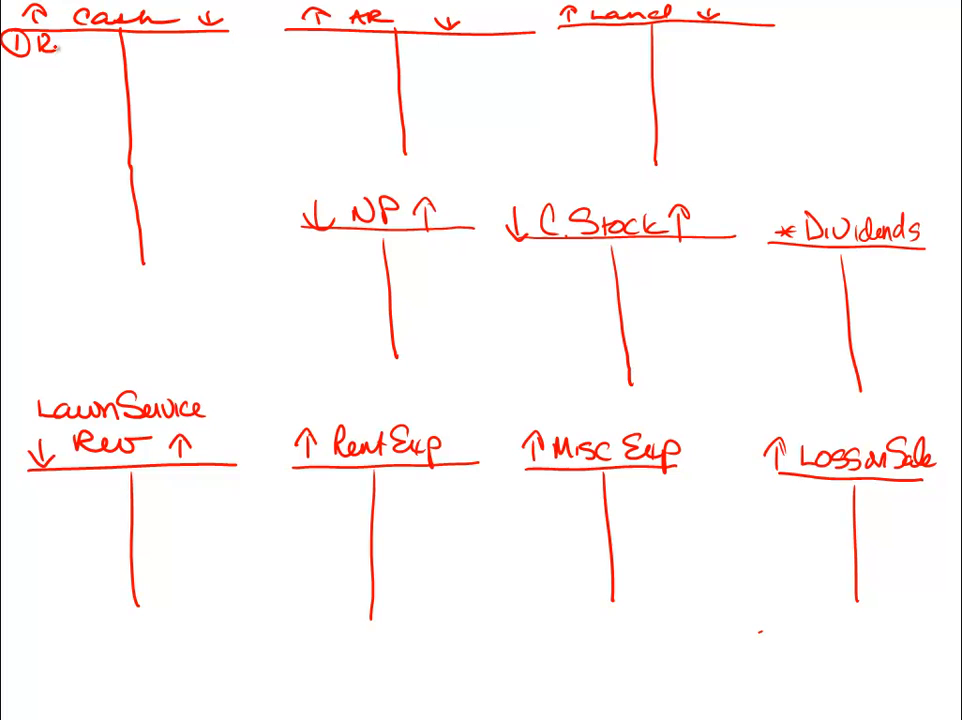
Step: Post transaction 1: 12,000 debited to Cash and 12,000 credited to C Stock
type(",000")
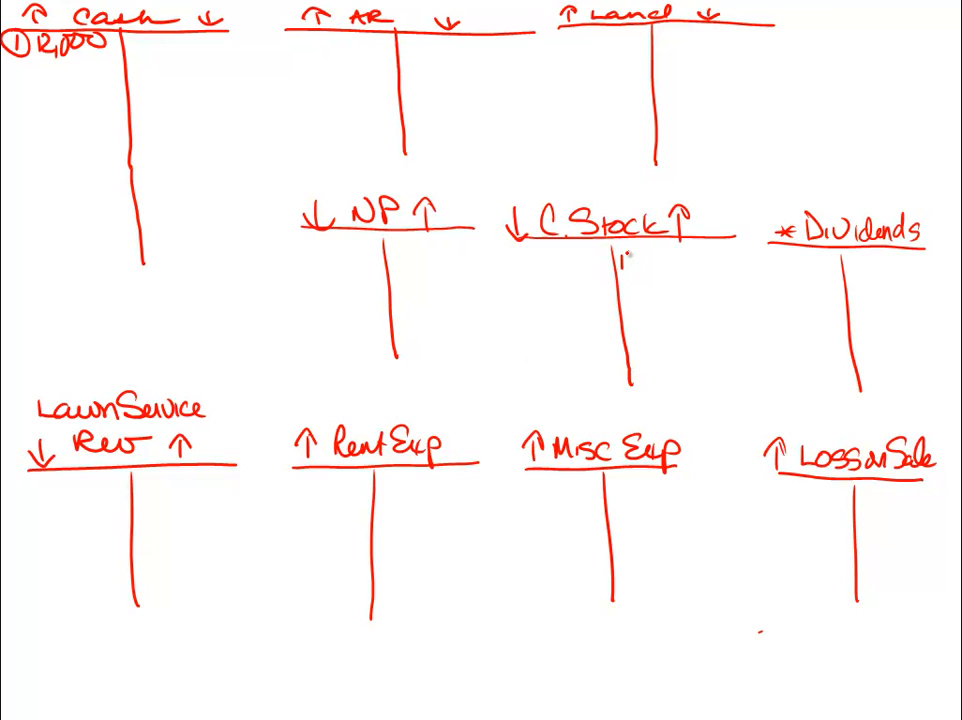
type("12,000")
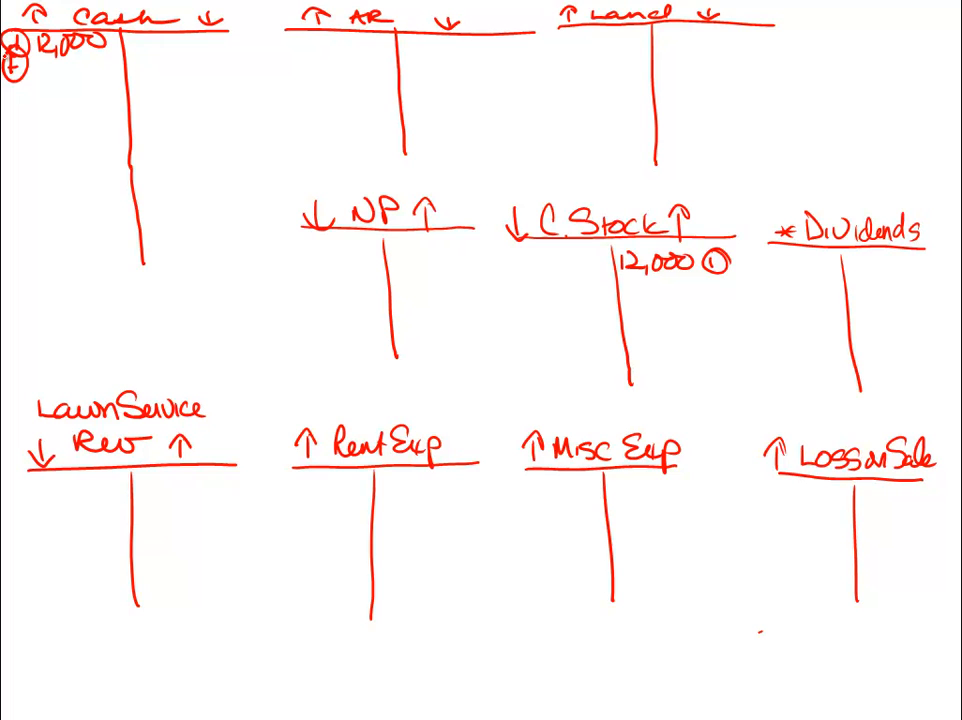
Step: Post transaction 2: 5000 debited to Cash and 5000 credited to NP
type("5000")
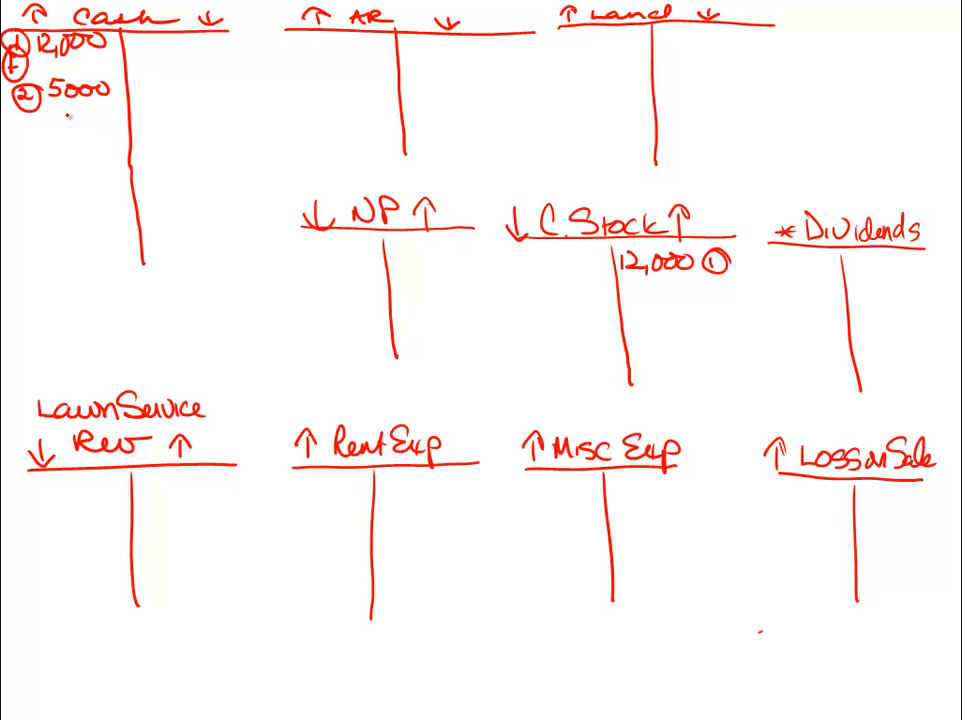
type("50")
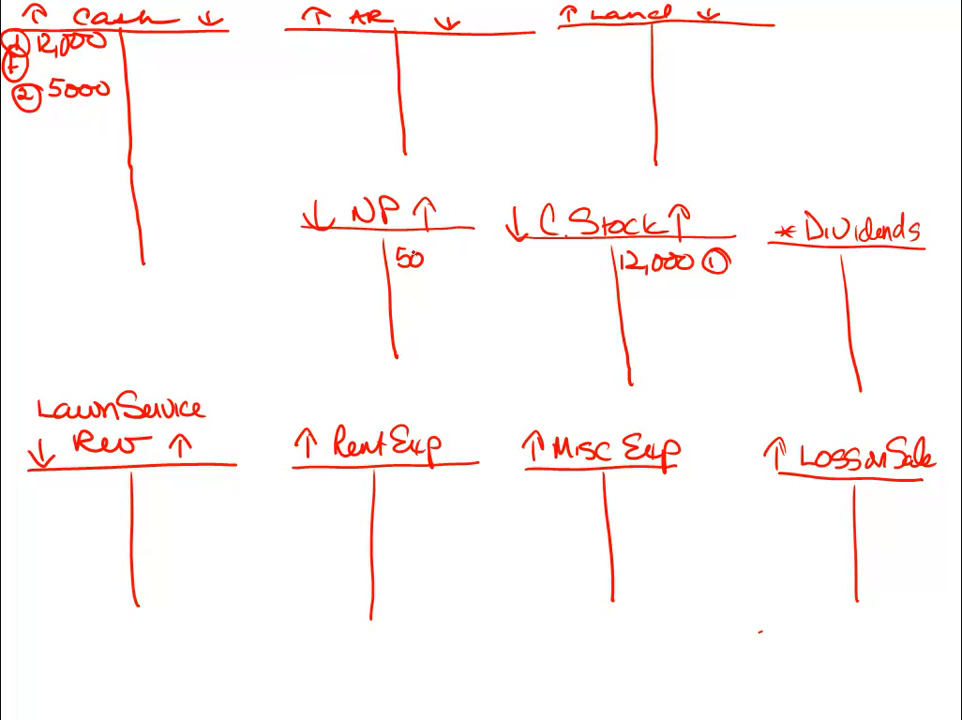
type("5000 2")
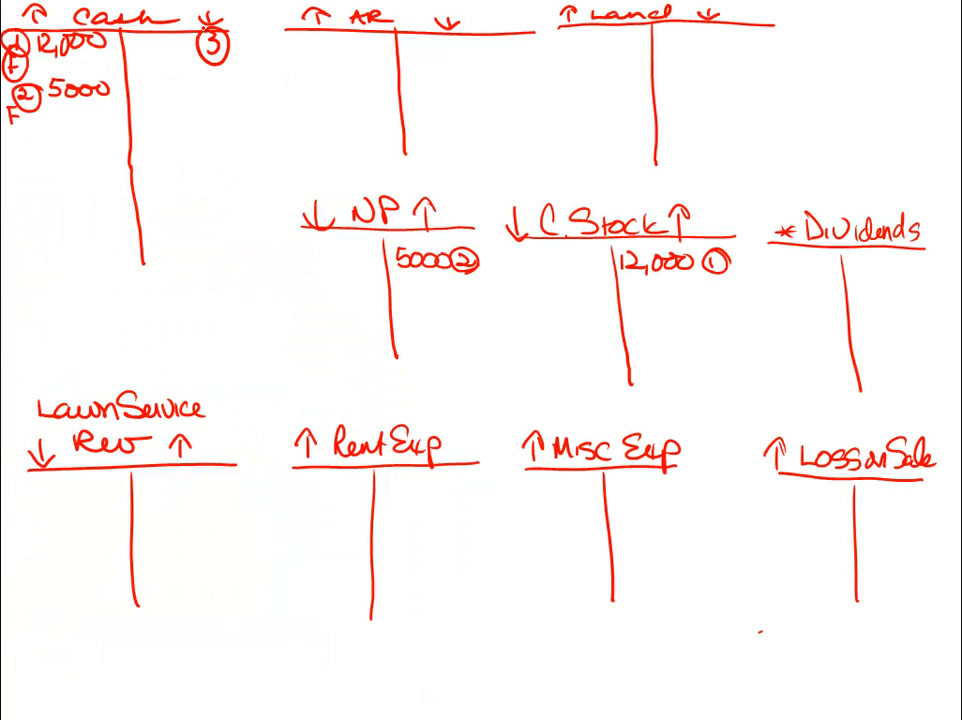
Step: Post transaction 3: 10,000 credited to Cash and debited to Land
type("10,0")
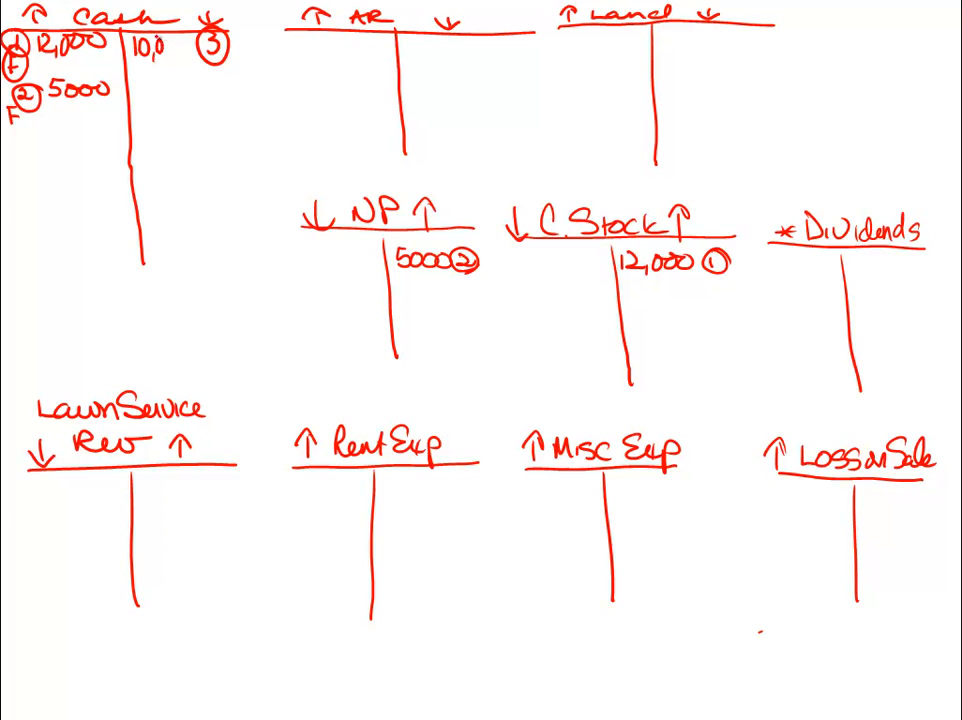
type("000")
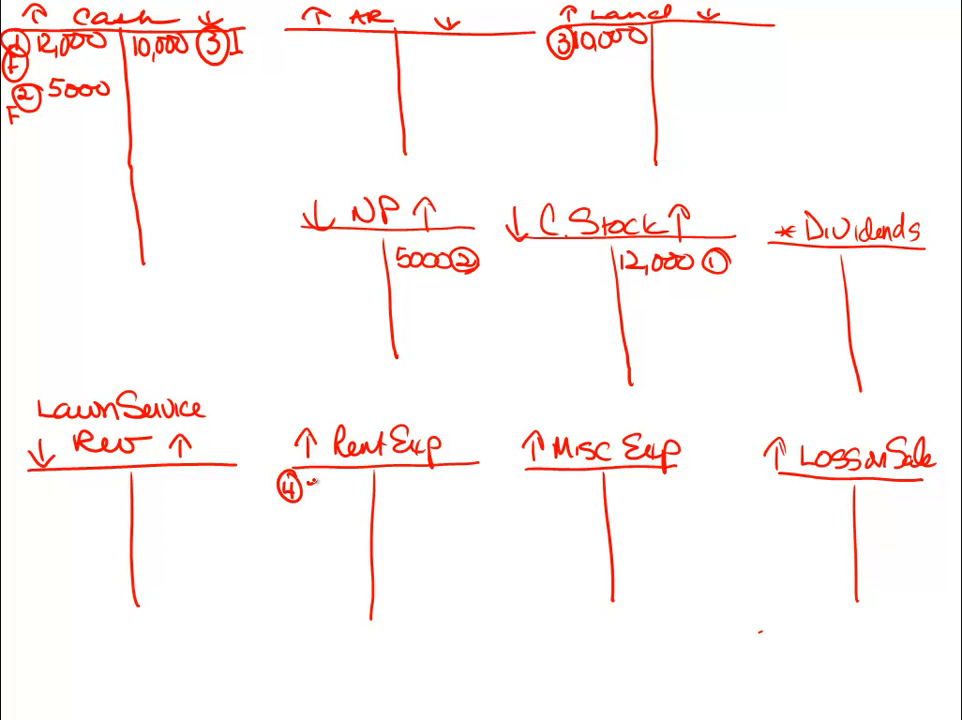
Step: Enter transaction 4's 5000 debit under Rent Exp
type("5000")
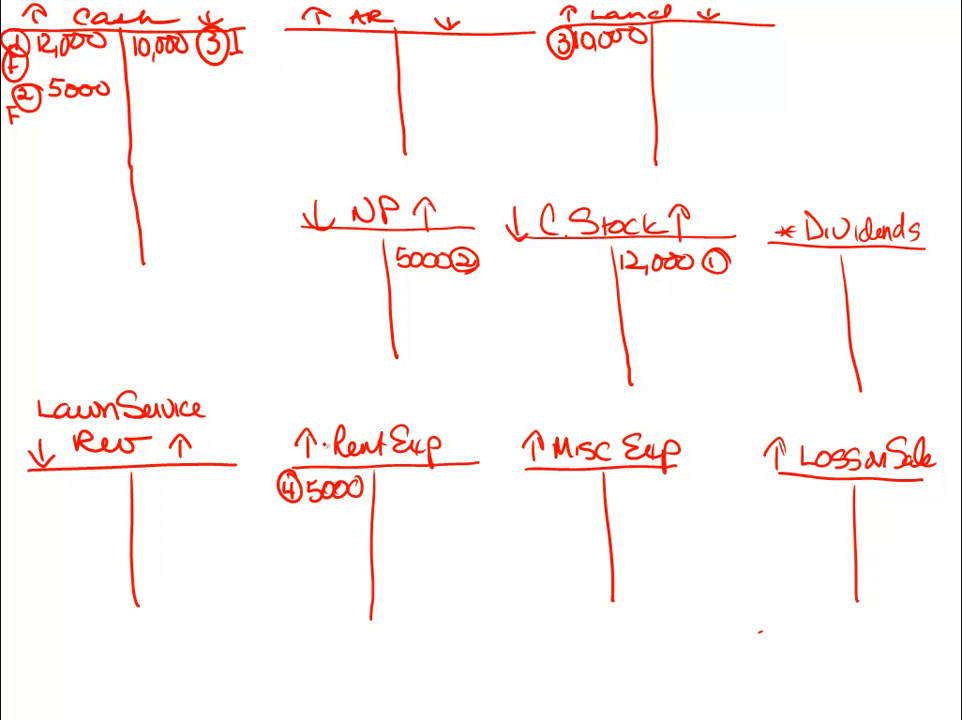
type("5000 4 O")
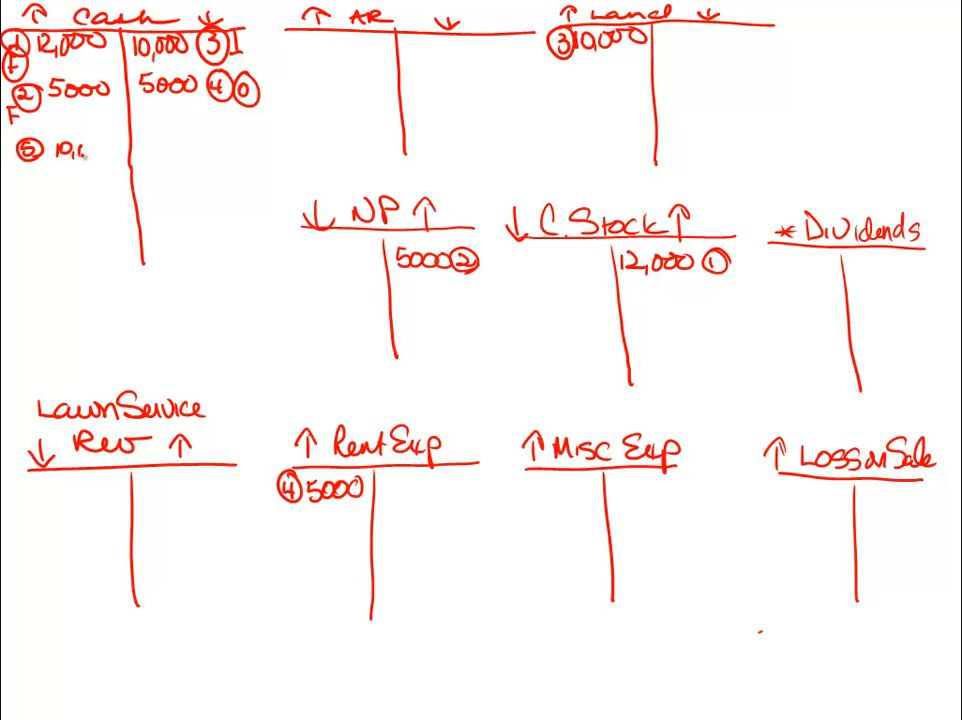
Step: Credit Cash 5000 for transaction 4, then post transaction 5: Cash 10,000, AR 4000, Lawn Service Rev 14,000
type("000")
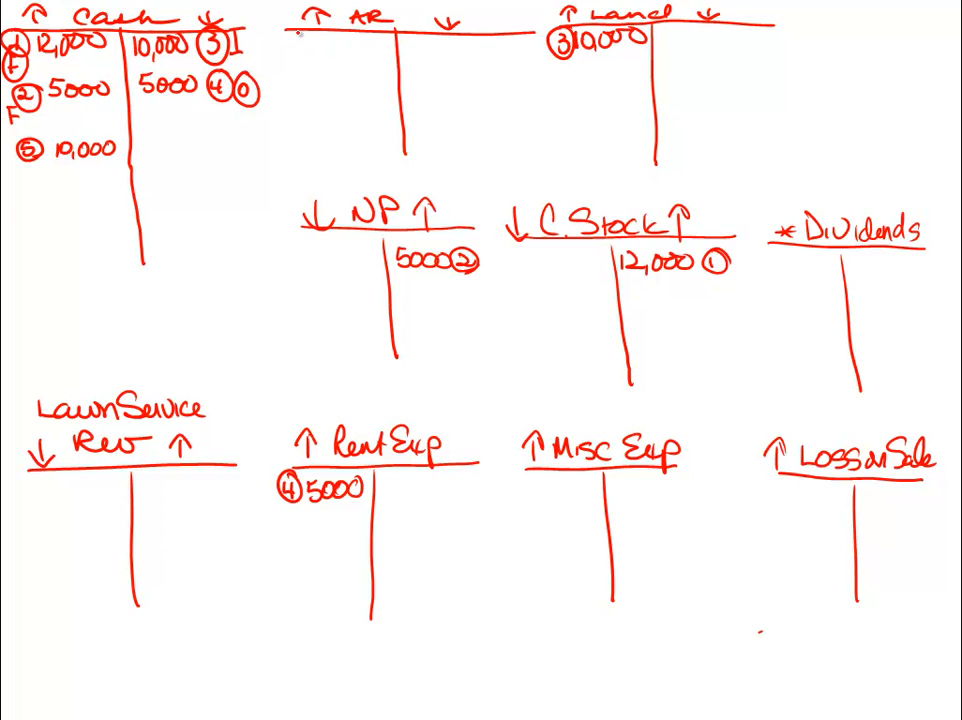
type("4")
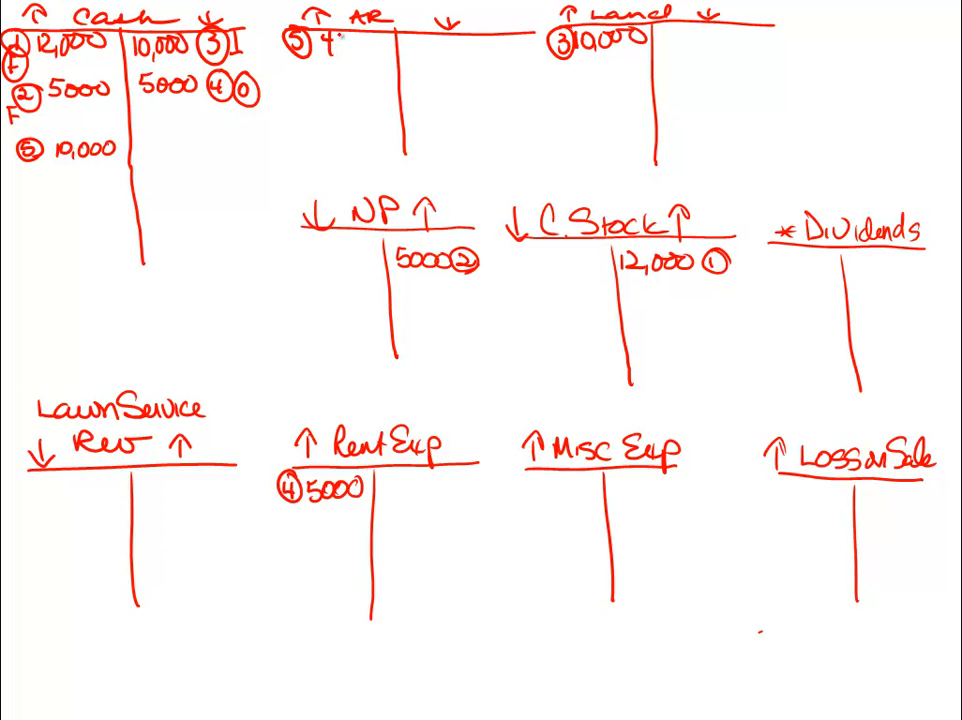
type("000")
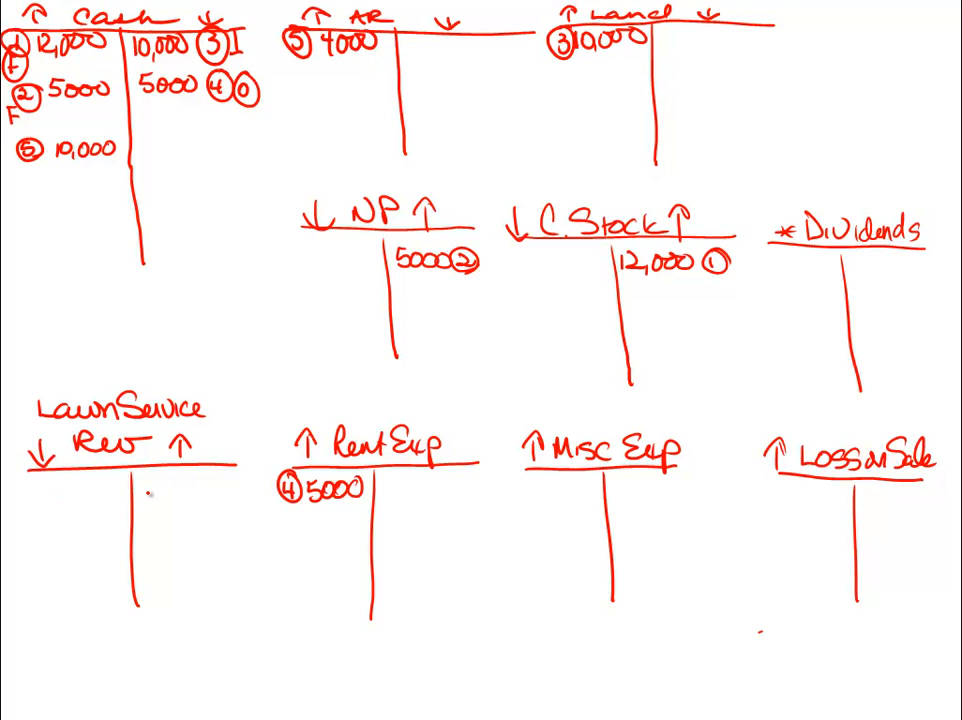
type("14,000")
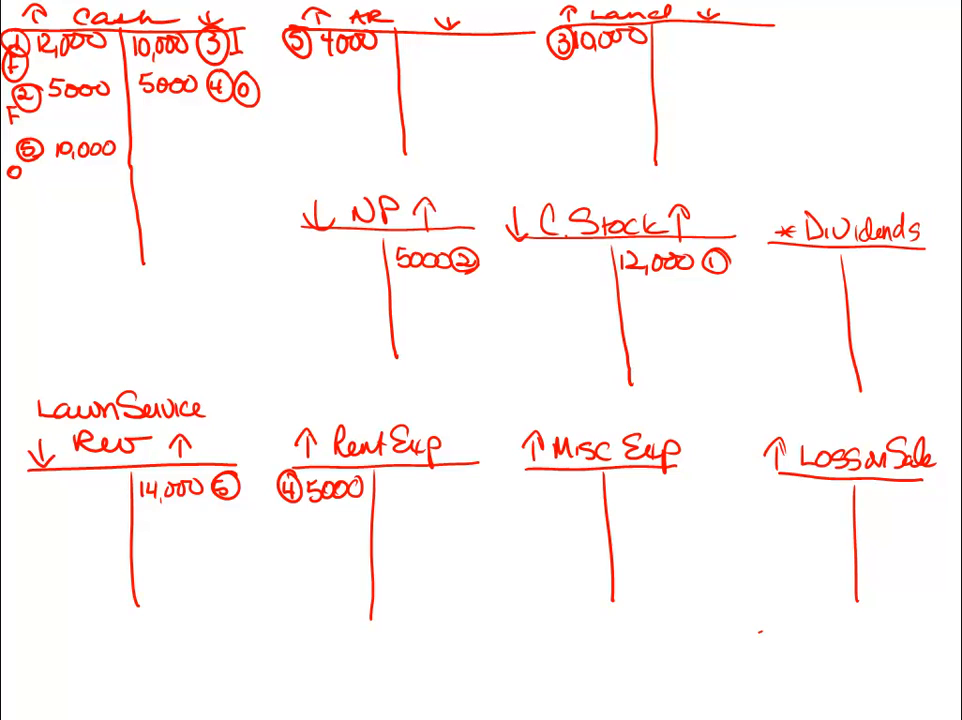
left_click(18, 176)
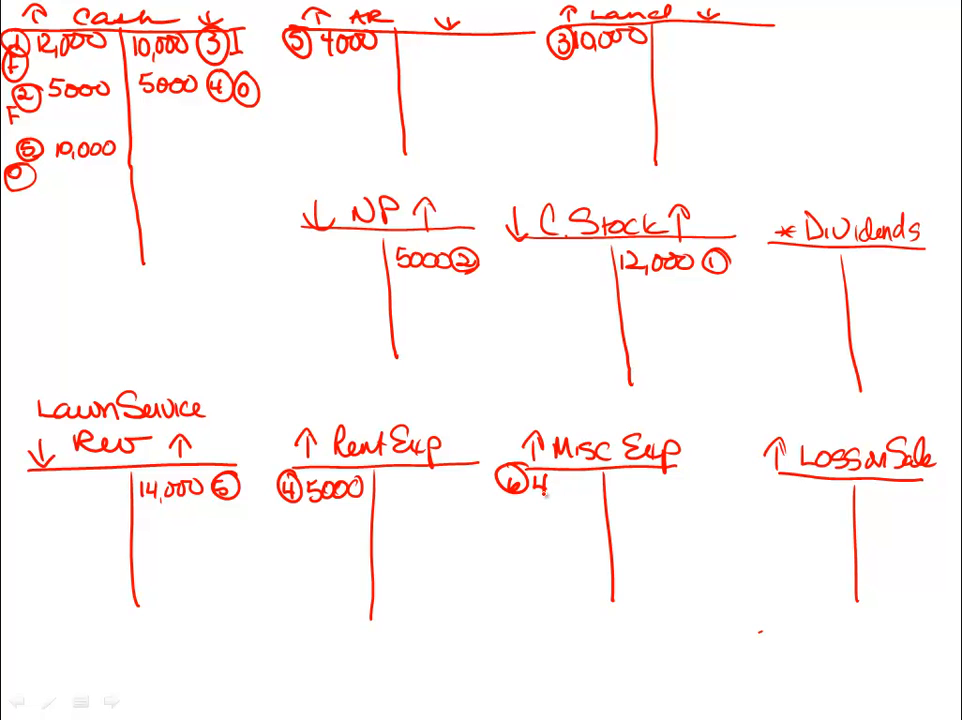
Step: Post transaction 6: 4,000 Misc Expense debited against Cash
type("000")
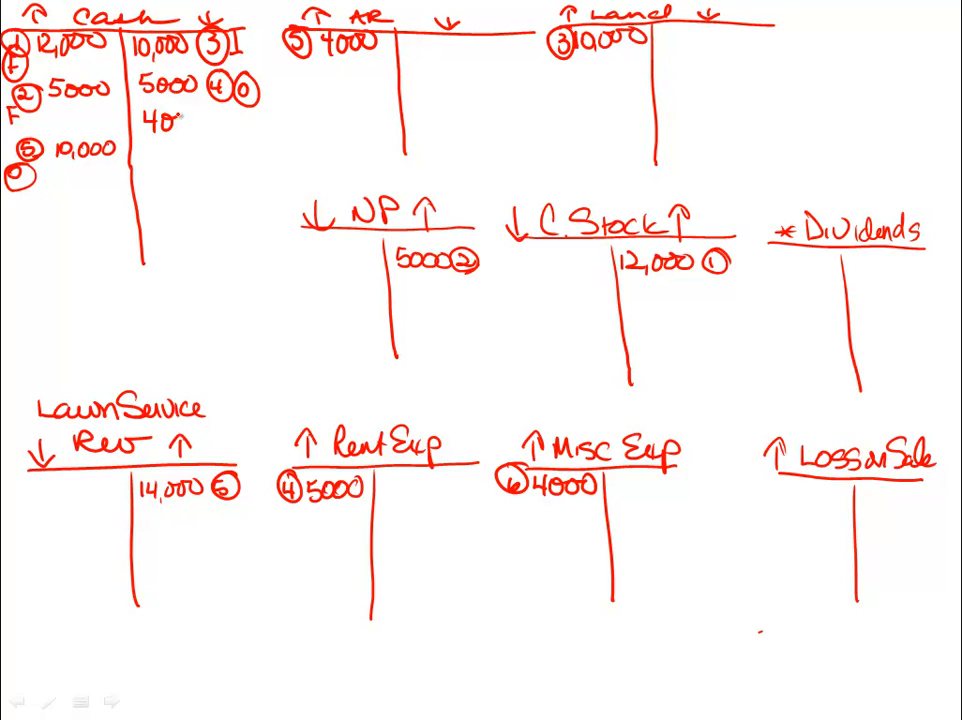
type("00")
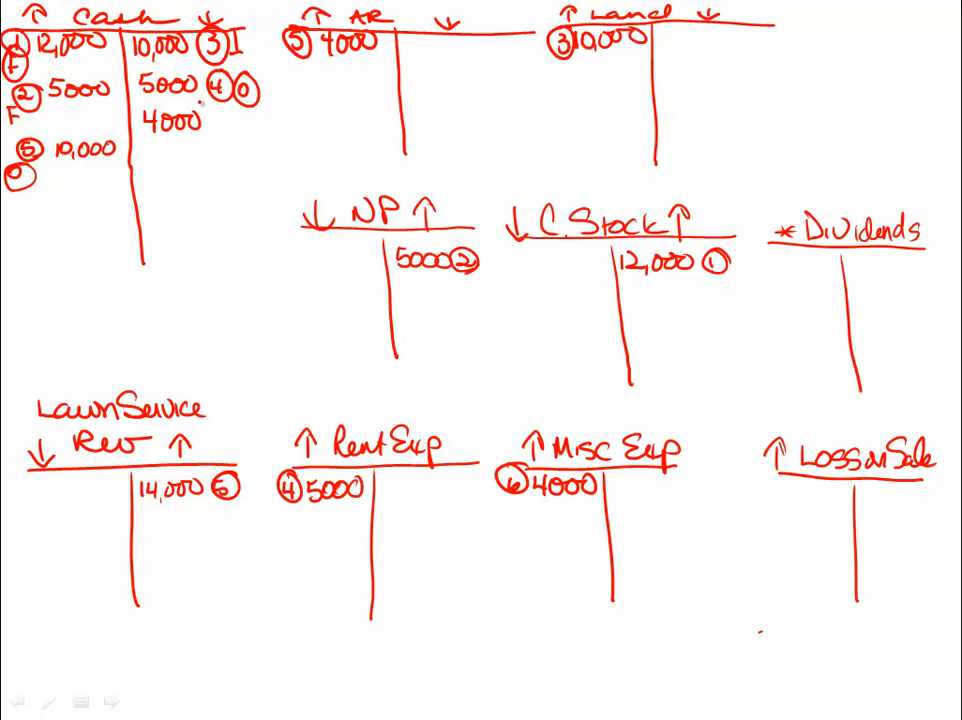
left_click(210, 120)
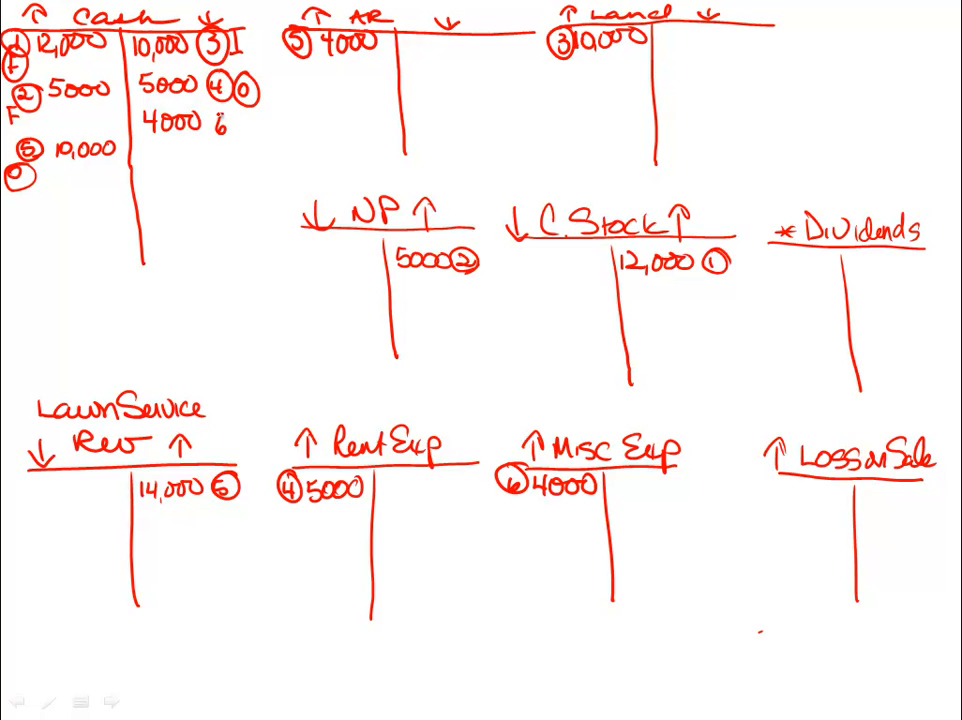
left_click(222, 128)
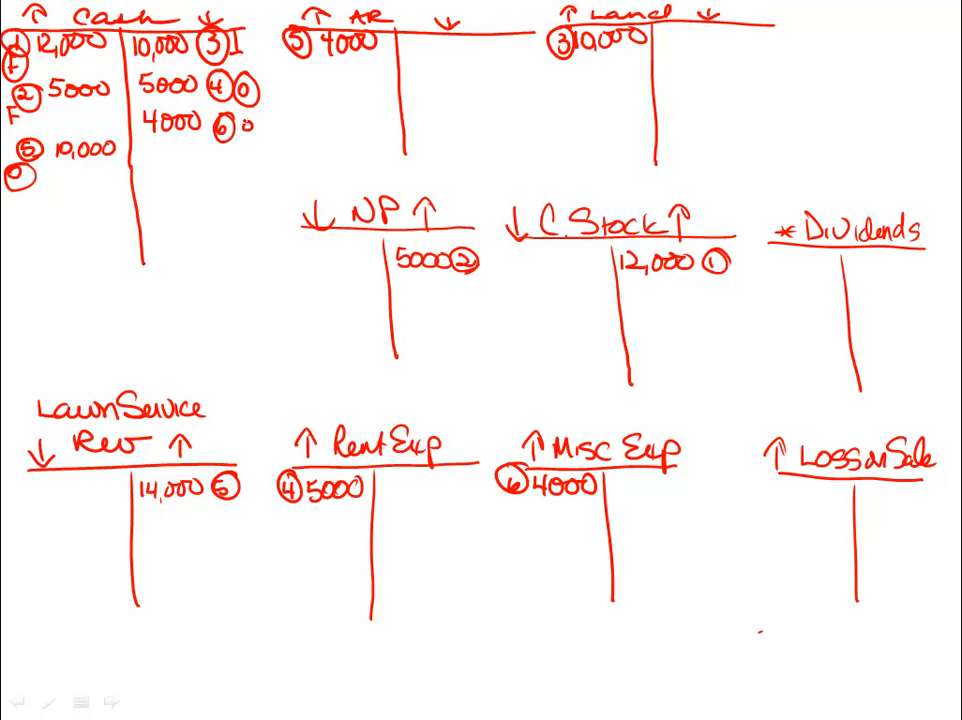
left_click(244, 128)
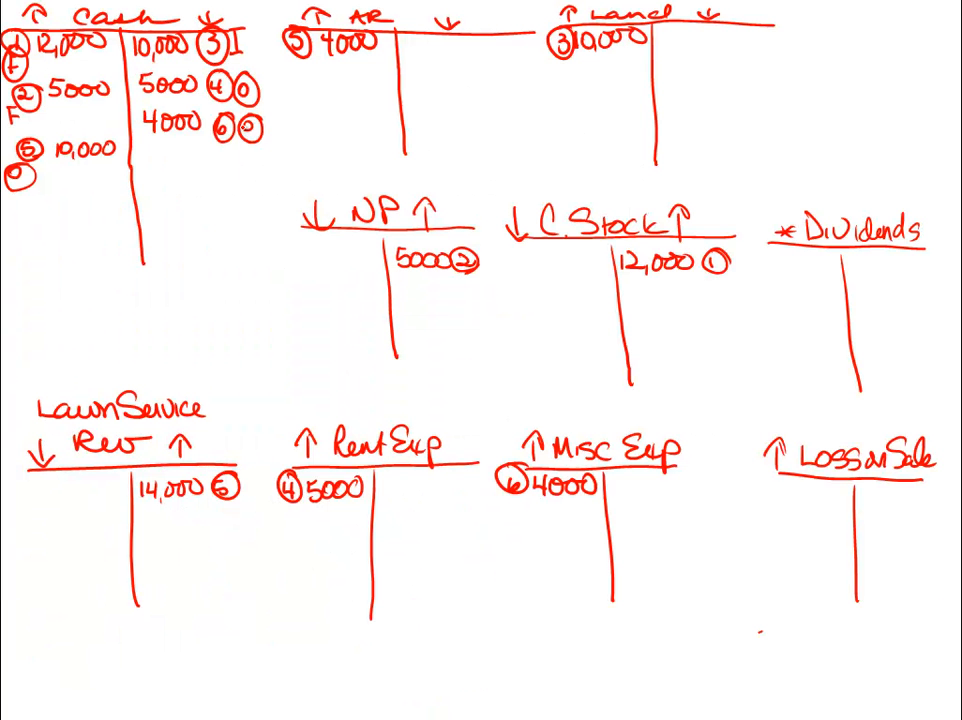
Step: Post transaction 7: 2800 to Cash, 200 to Loss on Sale, 3000 credited to Land
left_click(22, 212)
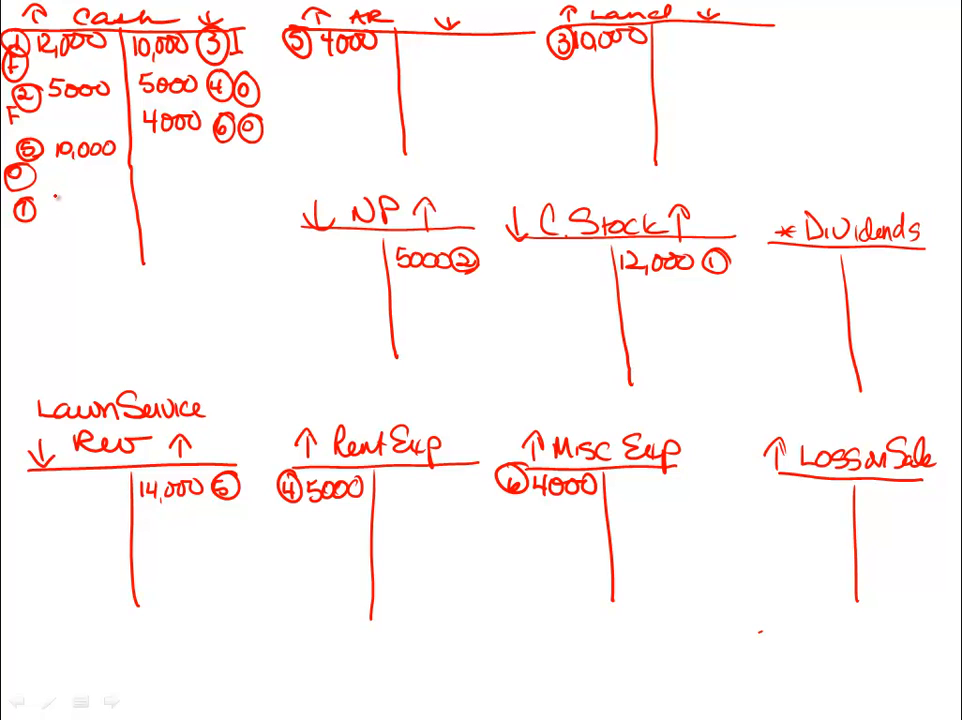
type("2800")
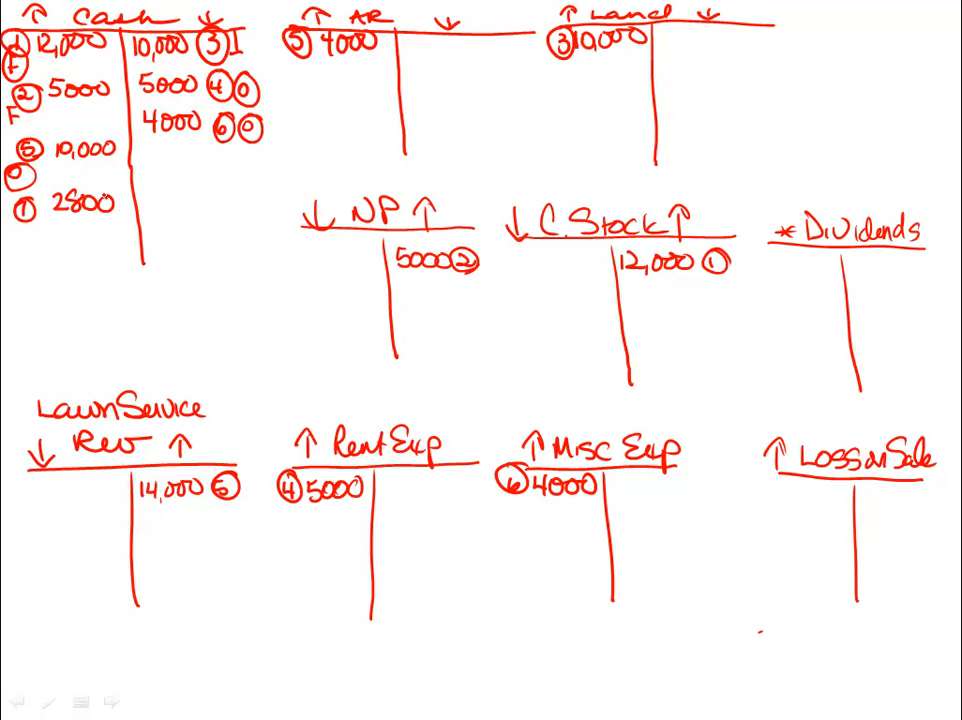
type("200")
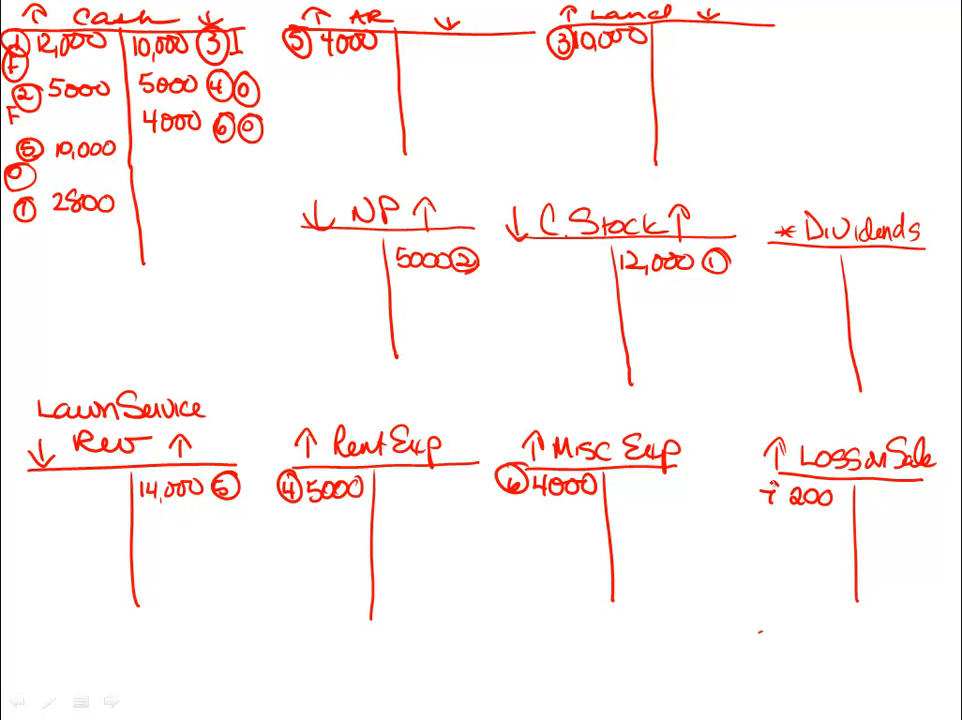
left_click(768, 496)
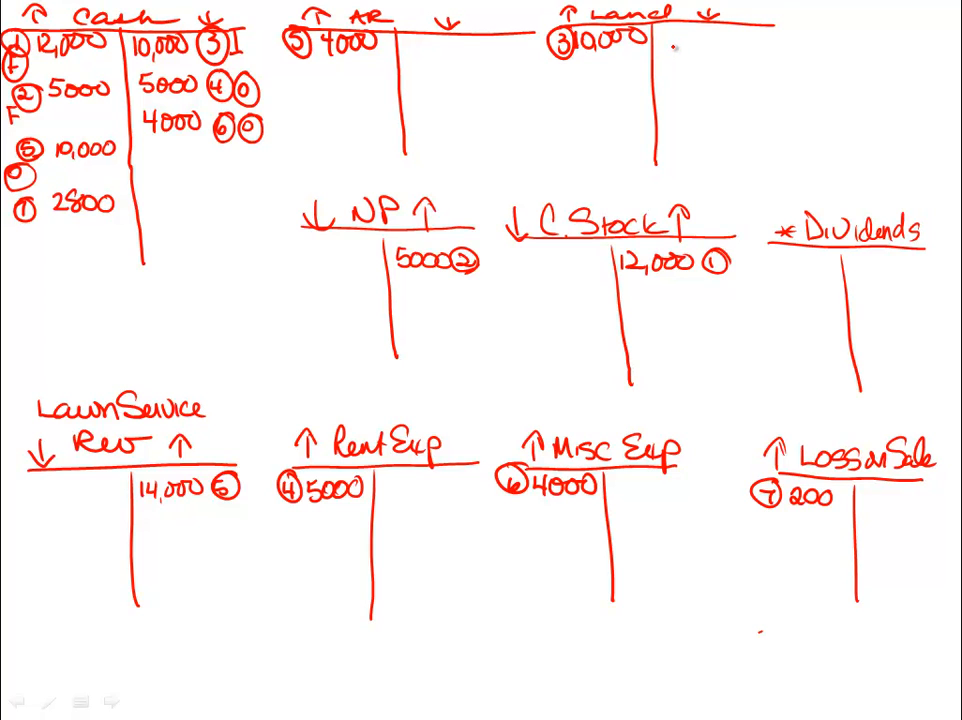
type("300")
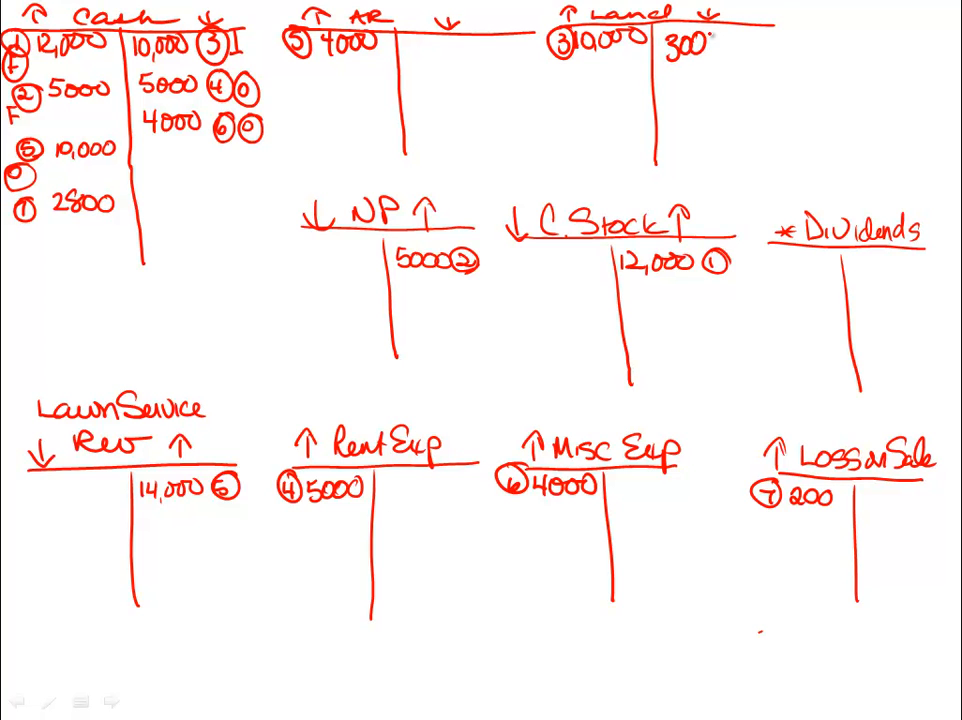
left_click(720, 44)
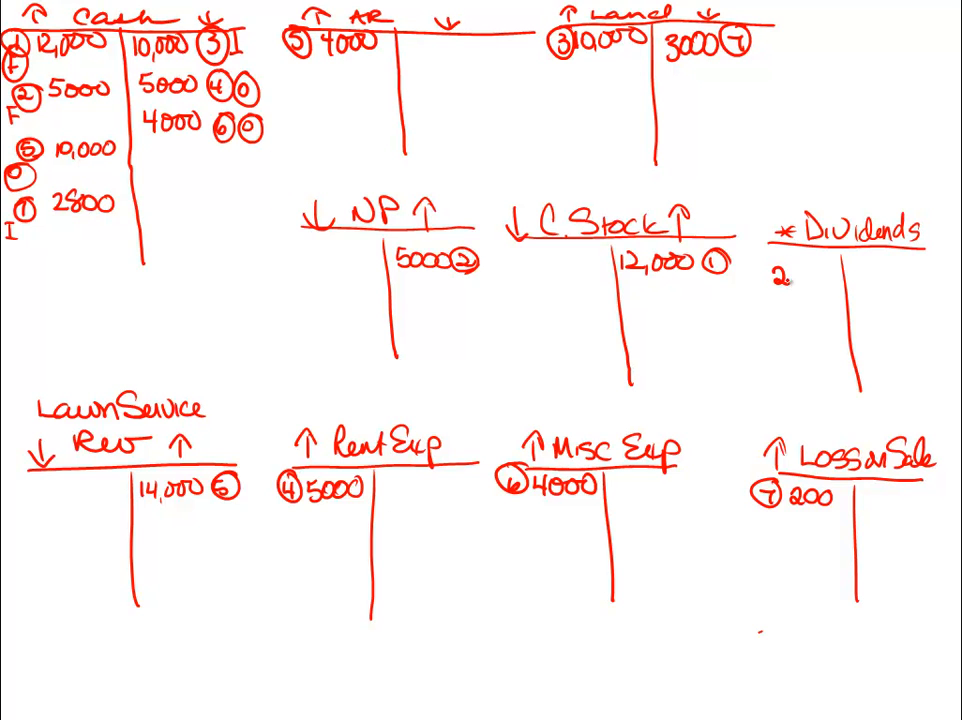
Step: Post transaction 8: 2200 debited to Dividends and credited to Cash, labelled financing
type("2200")
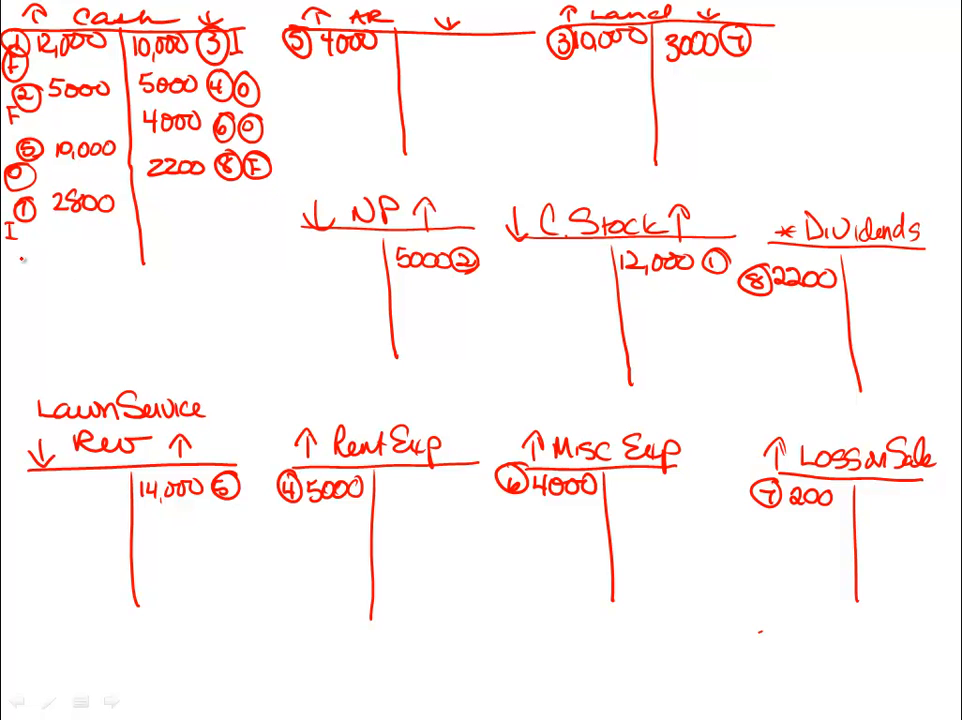
Step: Rule horizontal balance lines under Cash and the other T-accounts
left_click_drag(24, 236, 220, 228)
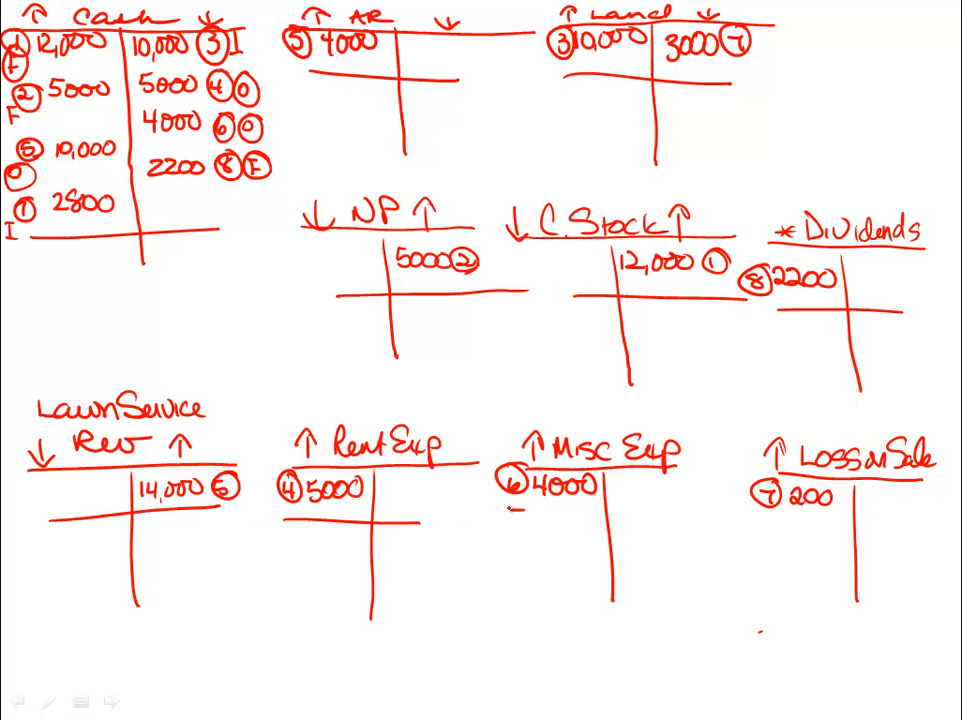
left_click_drag(750, 520, 904, 520)
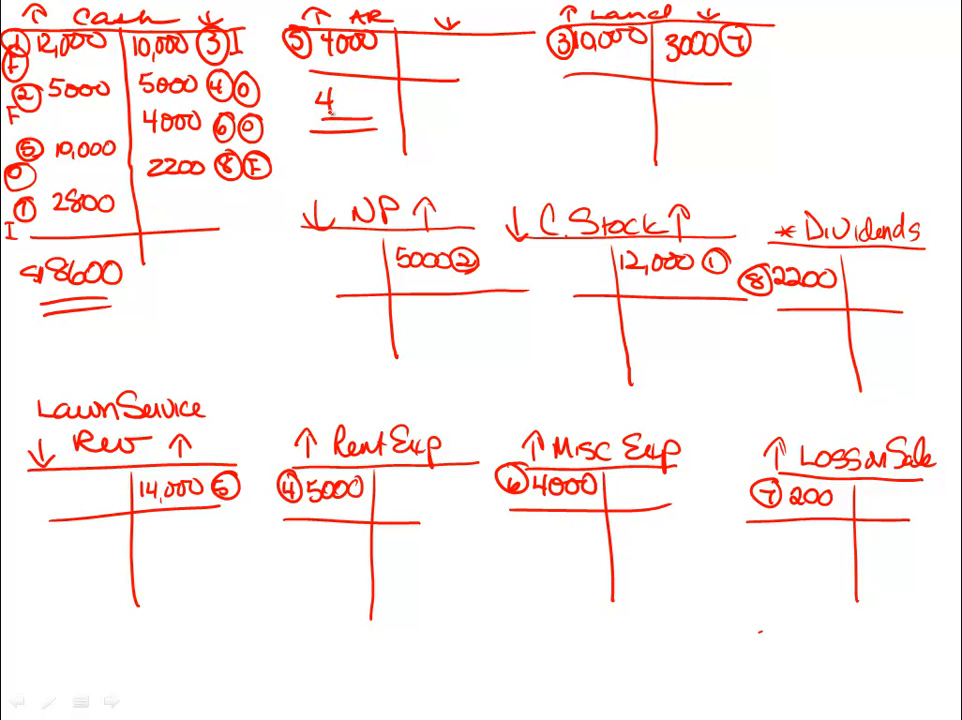
Step: Write underlined ending balances: Cash 8600, AR 4000, Land 7000, Notes Payable 5000
type("000")
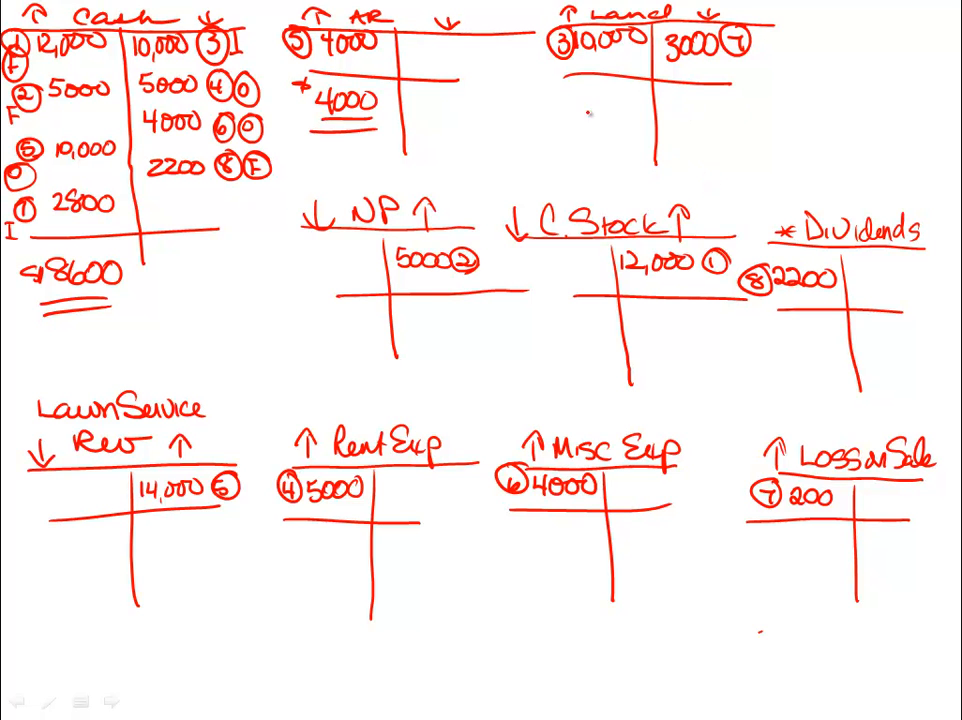
type("7000")
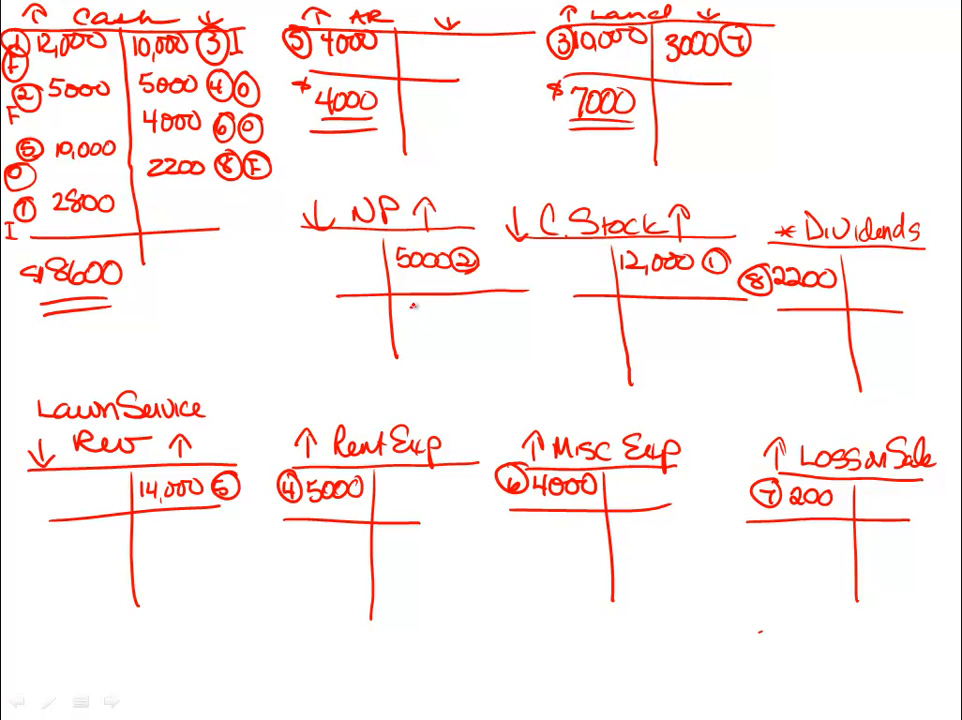
type("5000")
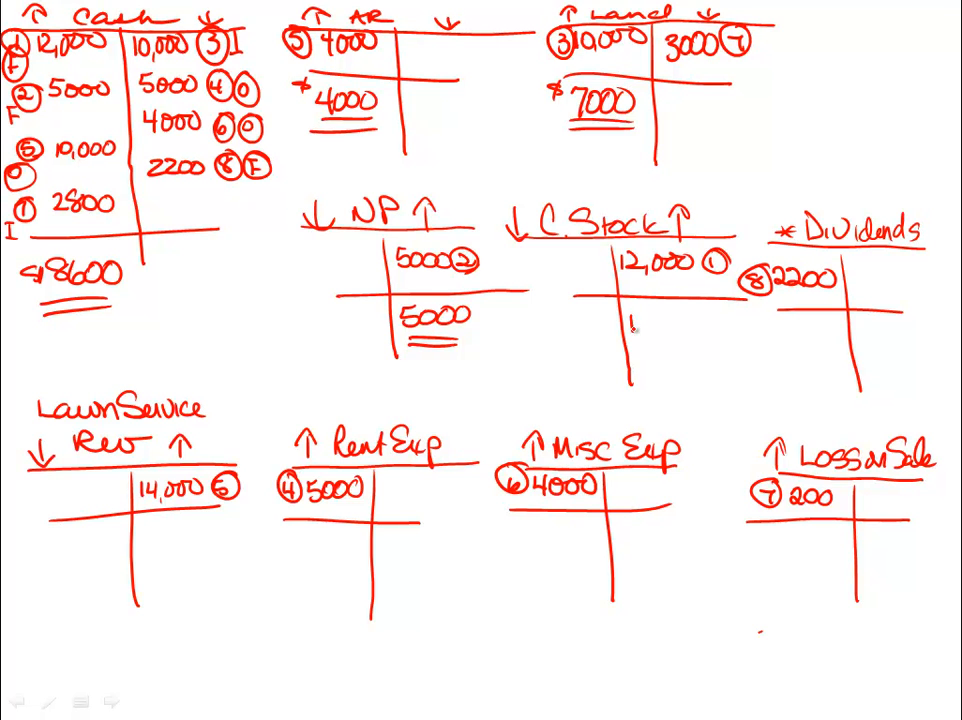
Step: Write underlined balances: Common Stock 12,000, Lawn Service Revenue 14,000, Rent 5000
type("12,000")
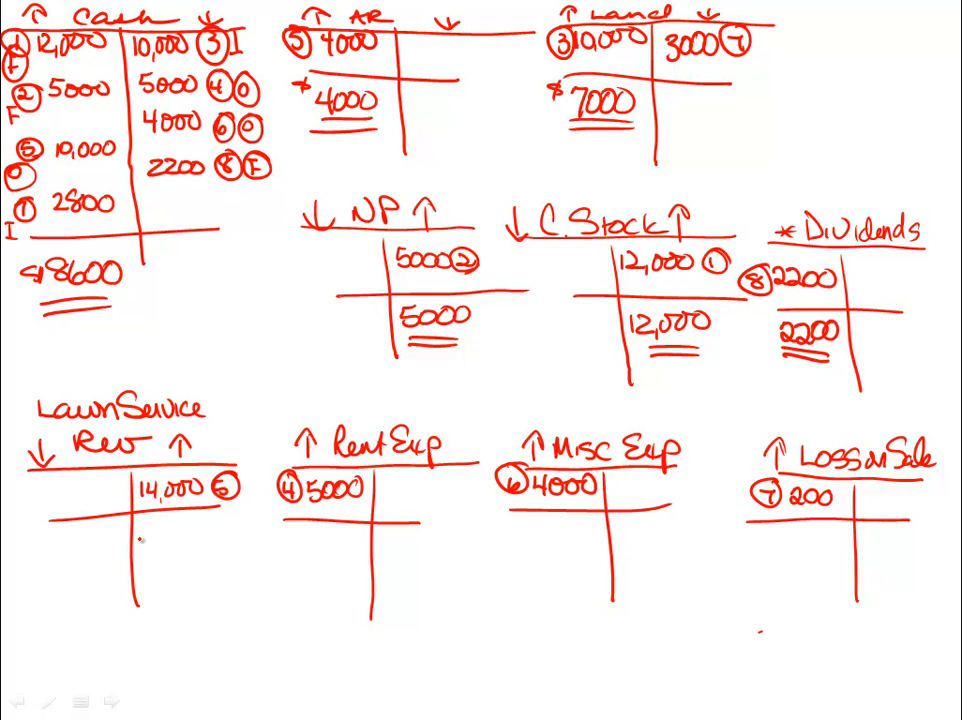
left_click(150, 530)
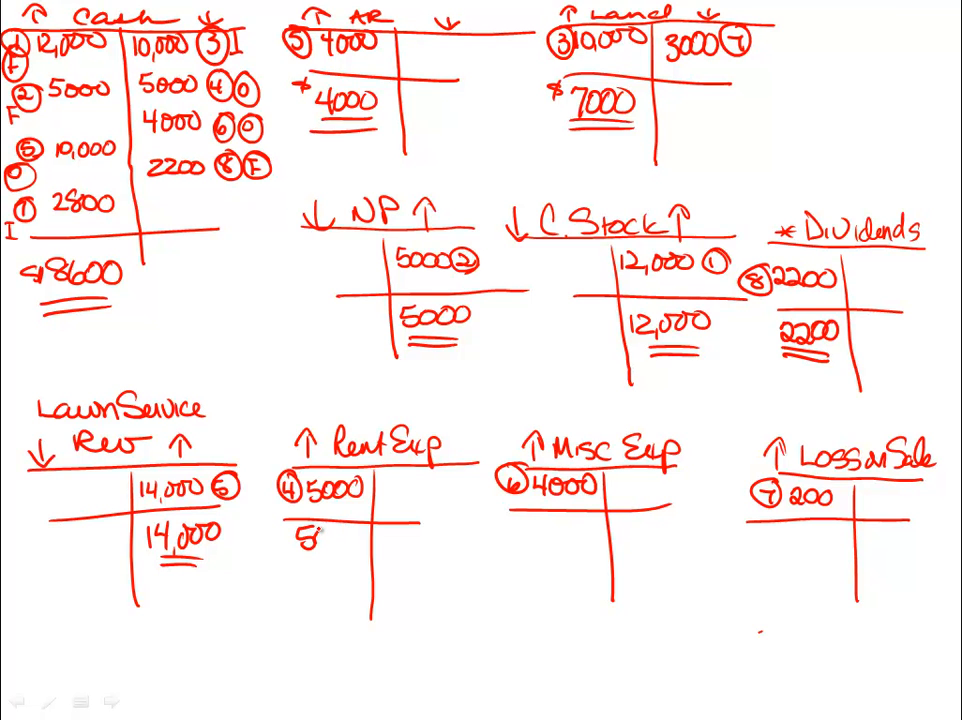
type("5000")
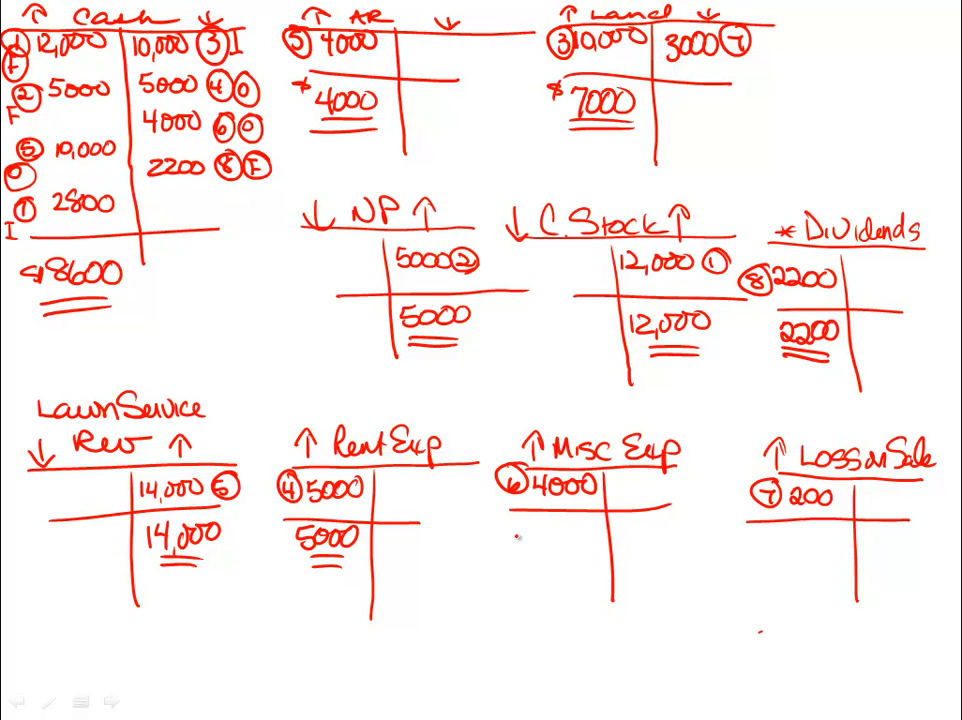
Step: Write underlined balances: Misc Expense 4000 and Loss on Sale 200
type("40")
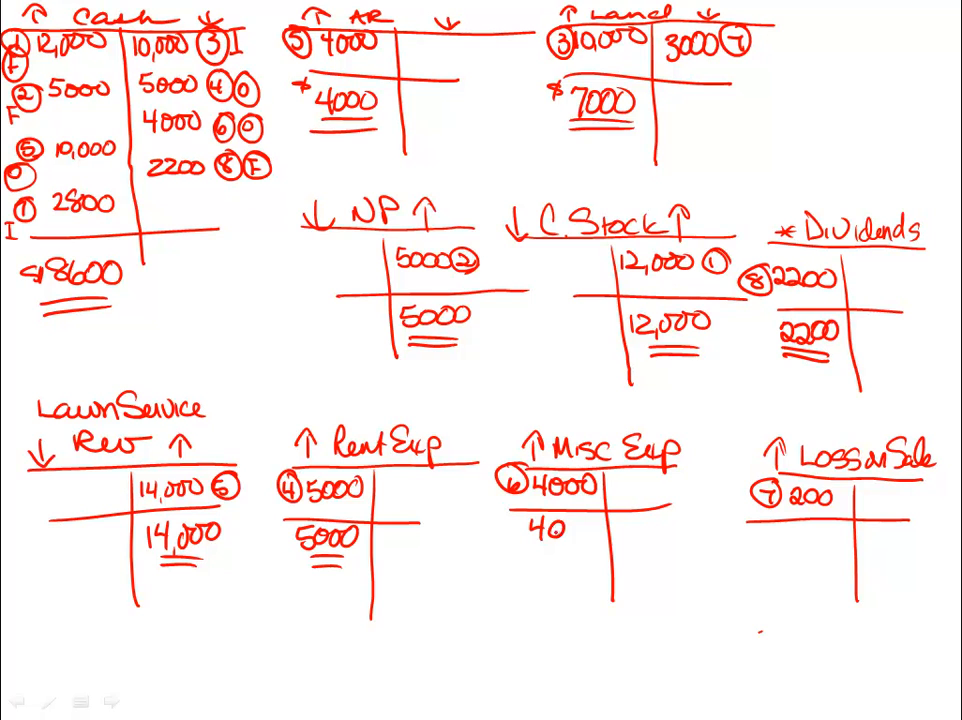
type("4000")
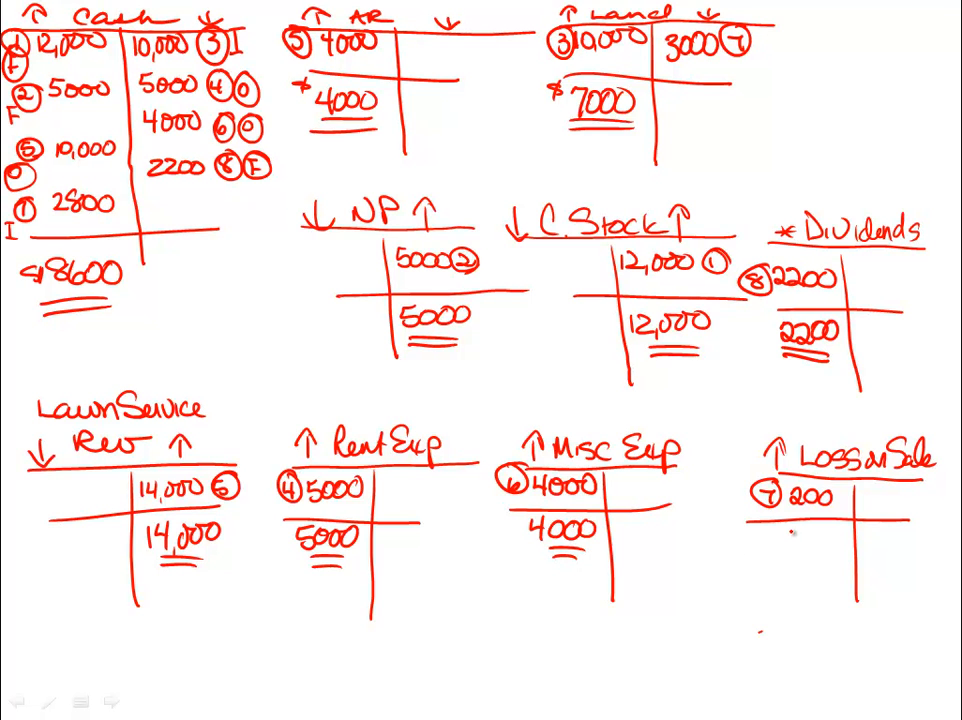
type("200")
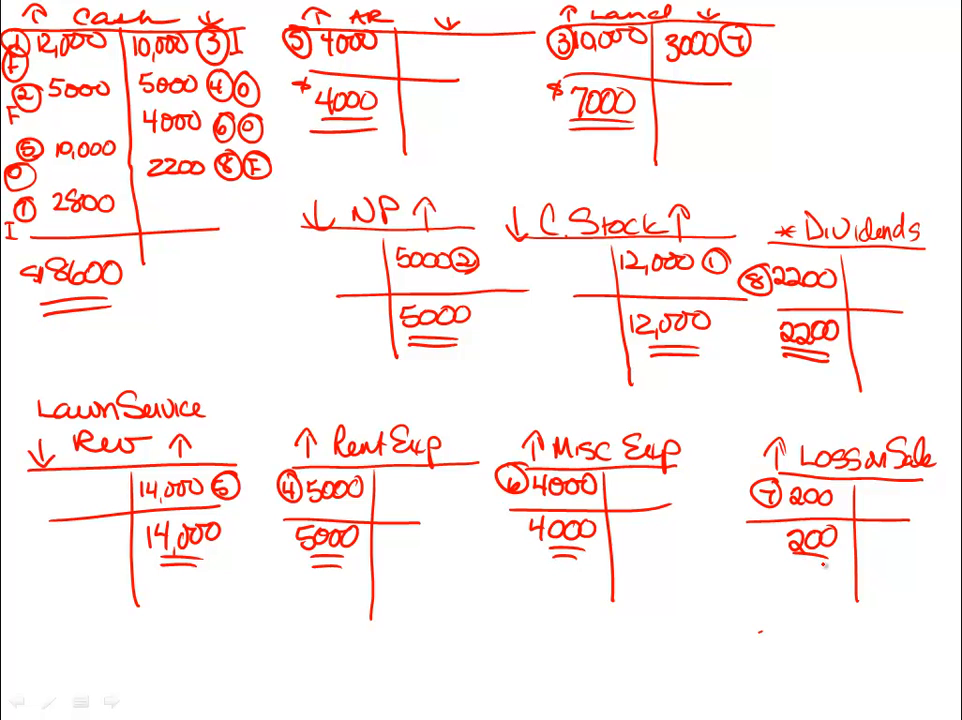